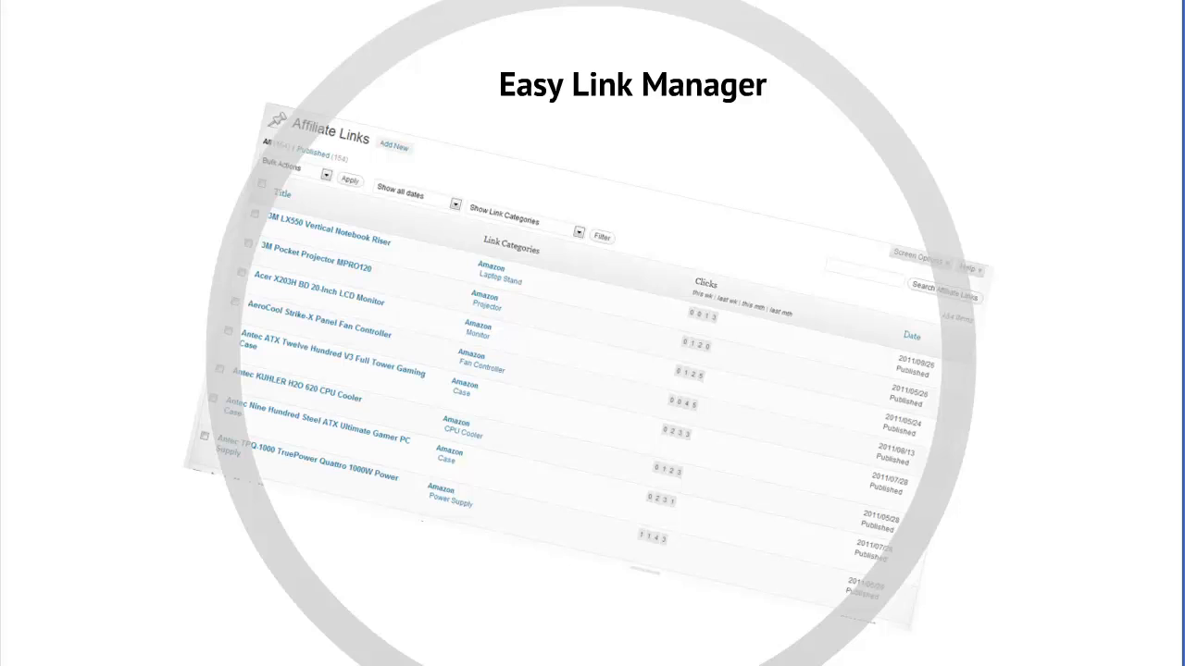
pyautogui.moveTo(959, 645)
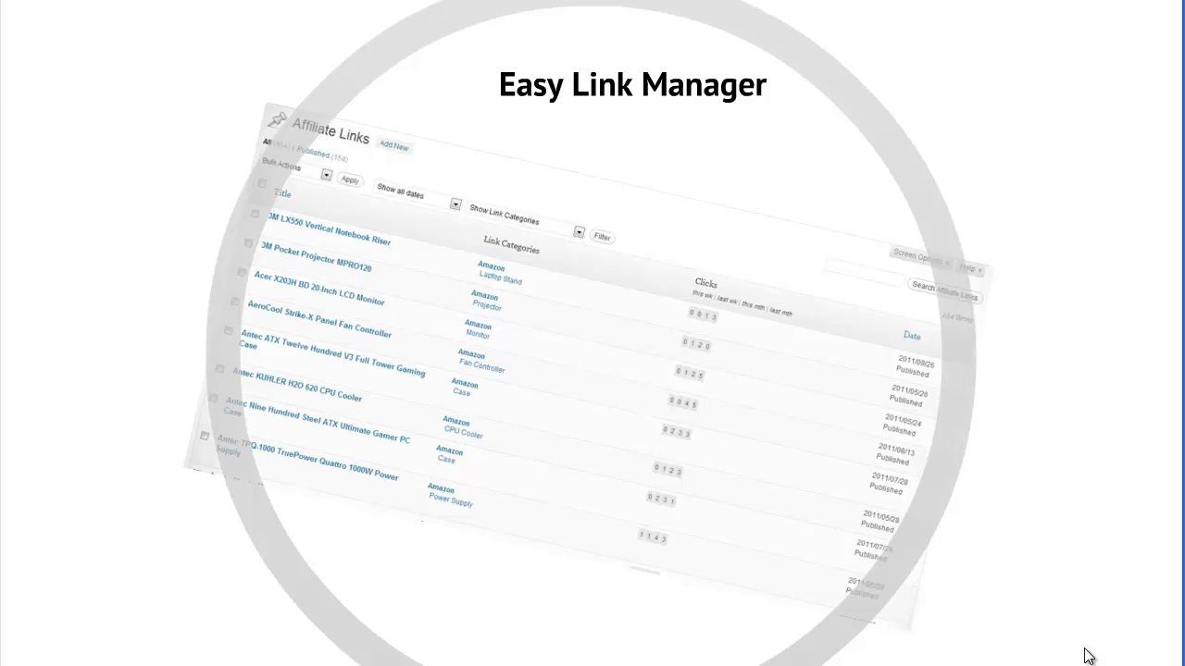
pyautogui.moveTo(1123, 494)
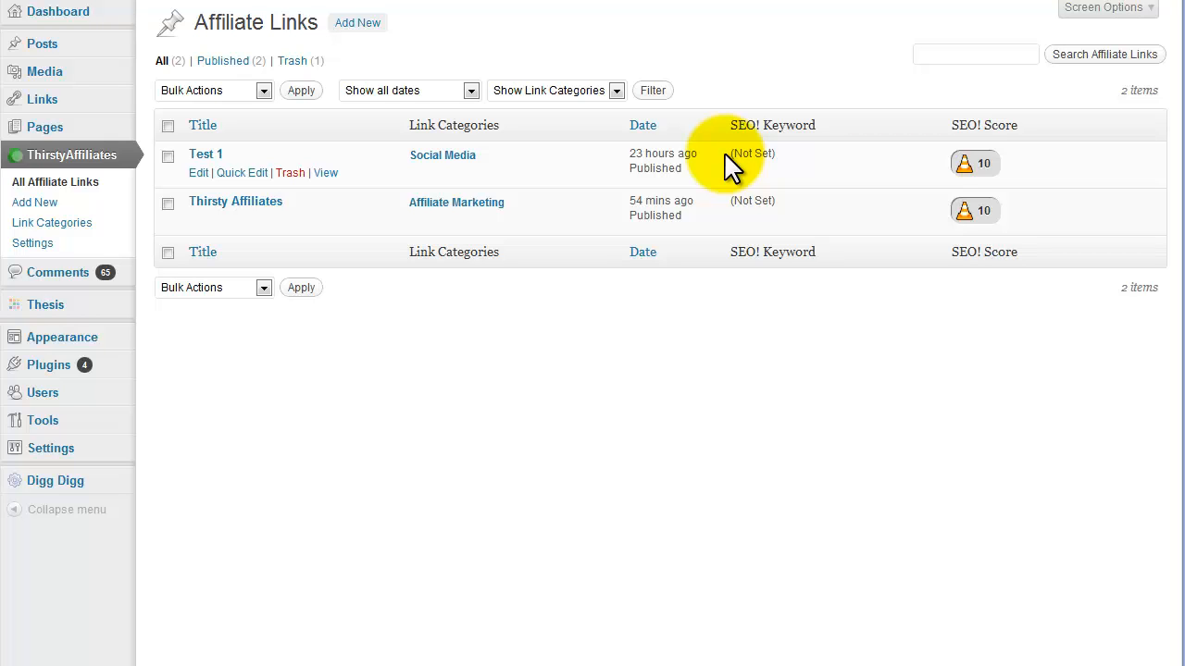
pyautogui.moveTo(73, 167)
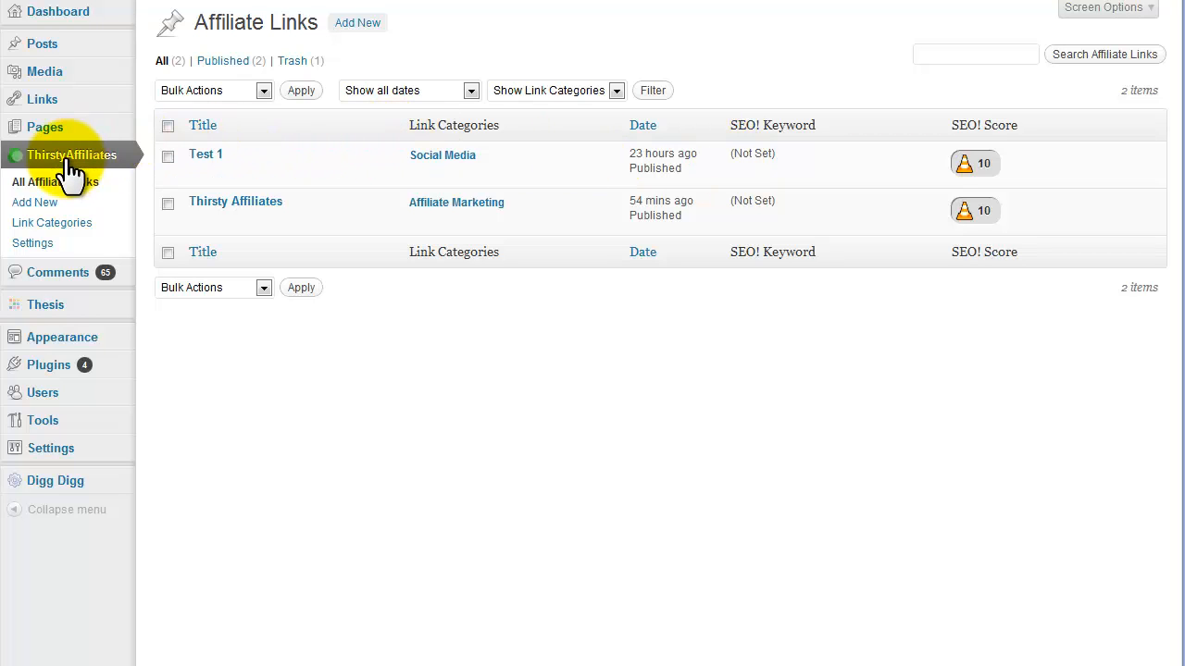
pyautogui.moveTo(109, 157)
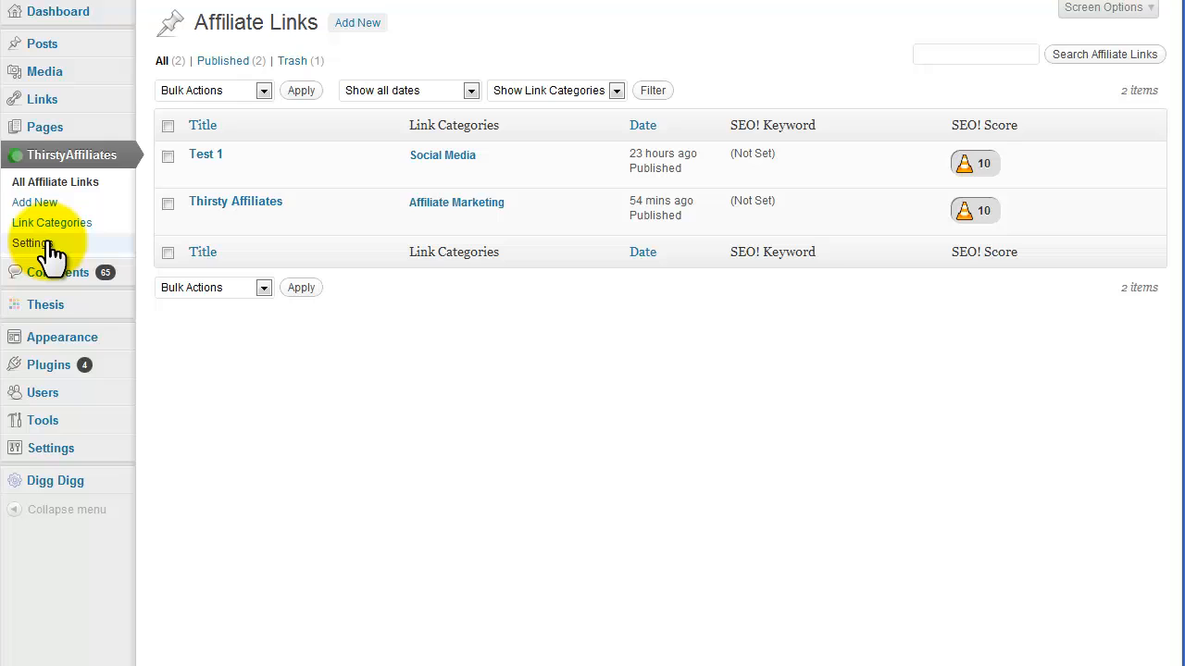
# Go to the ThirstyAffiliates Settings page from the admin sidebar.
pyautogui.click(34, 244)
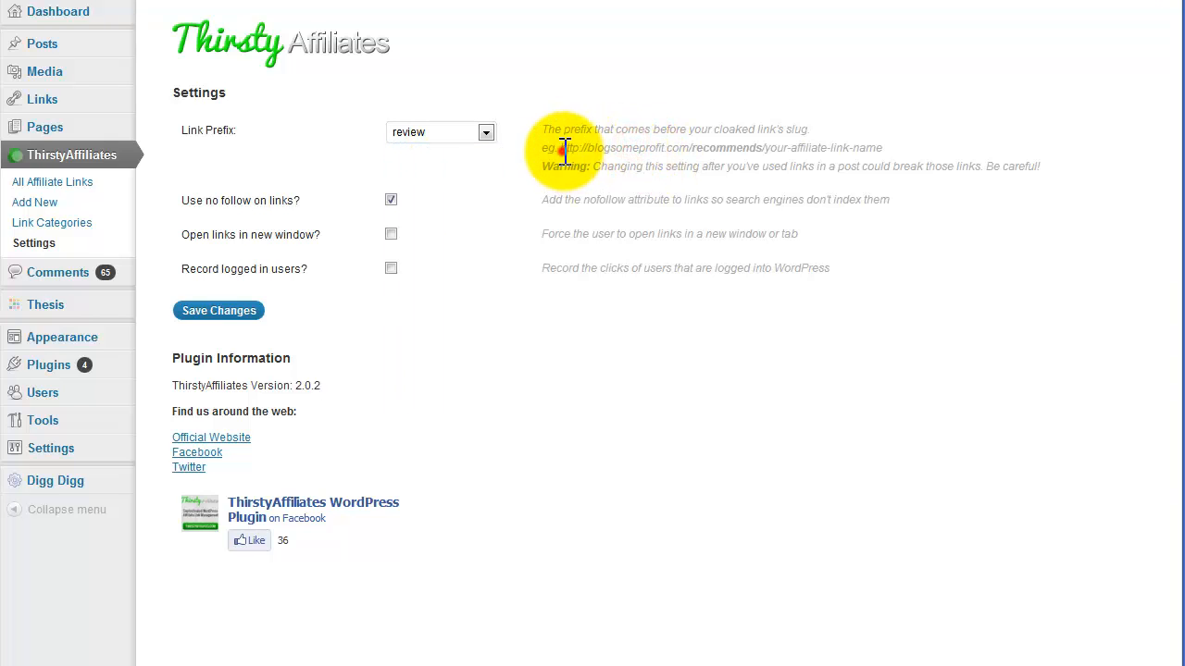
pyautogui.moveTo(562, 147); pyautogui.dragTo(884, 147)
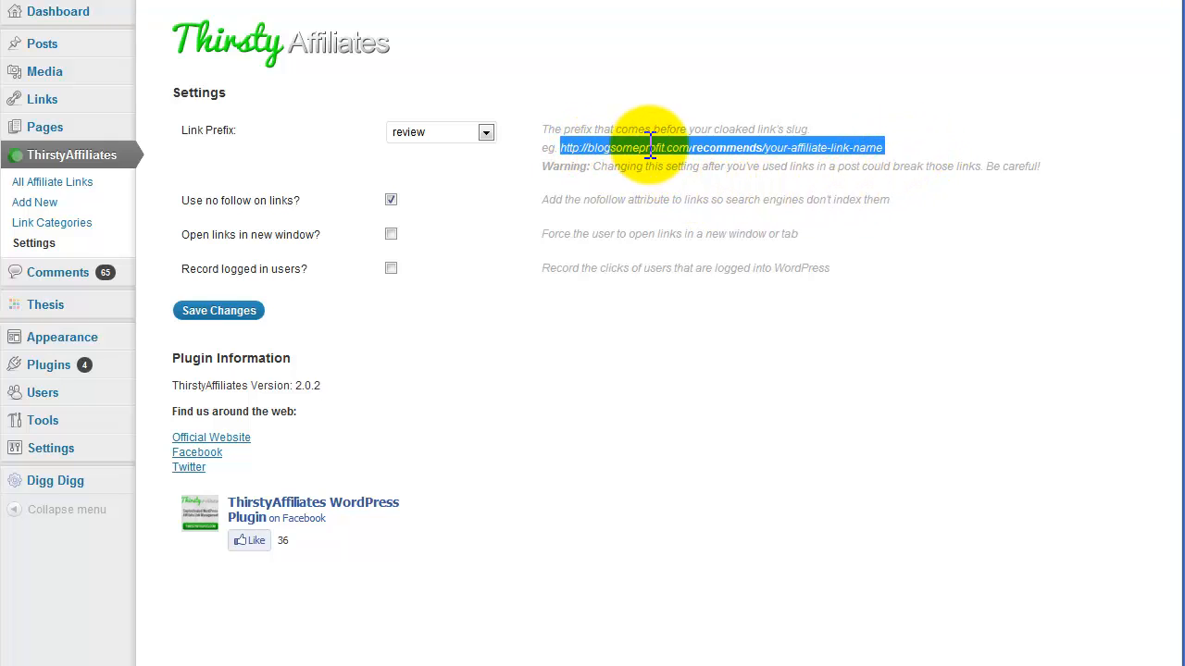
pyautogui.moveTo(692, 148)
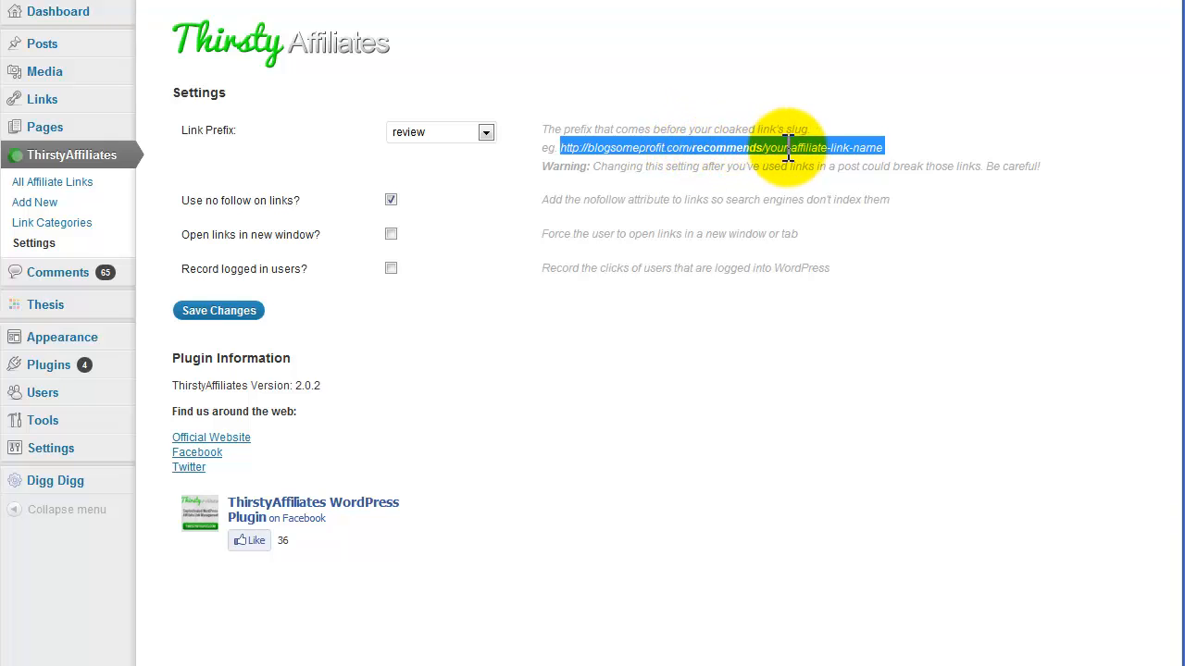
pyautogui.moveTo(488, 132)
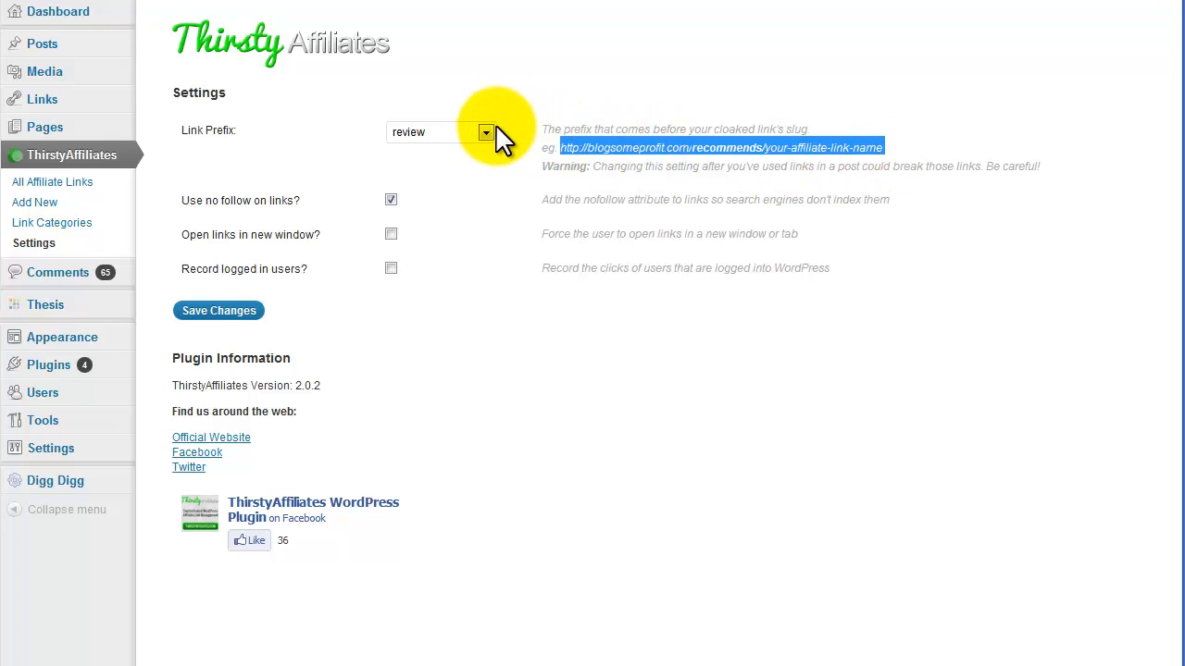
pyautogui.click(485, 132)
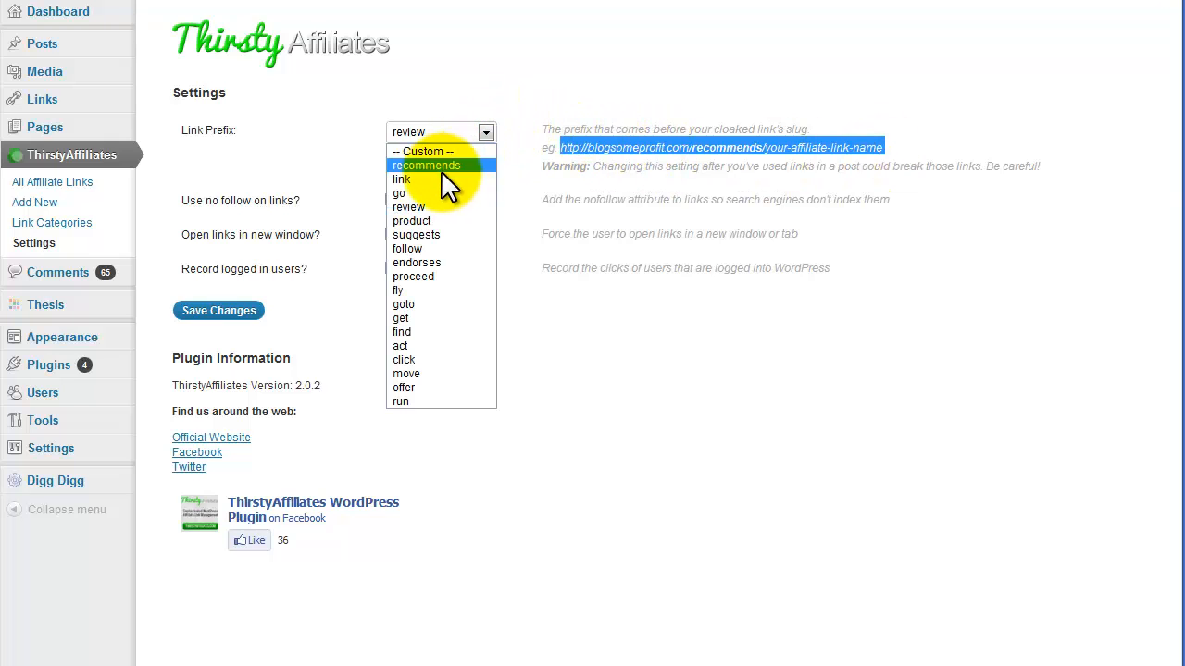
pyautogui.moveTo(415, 311)
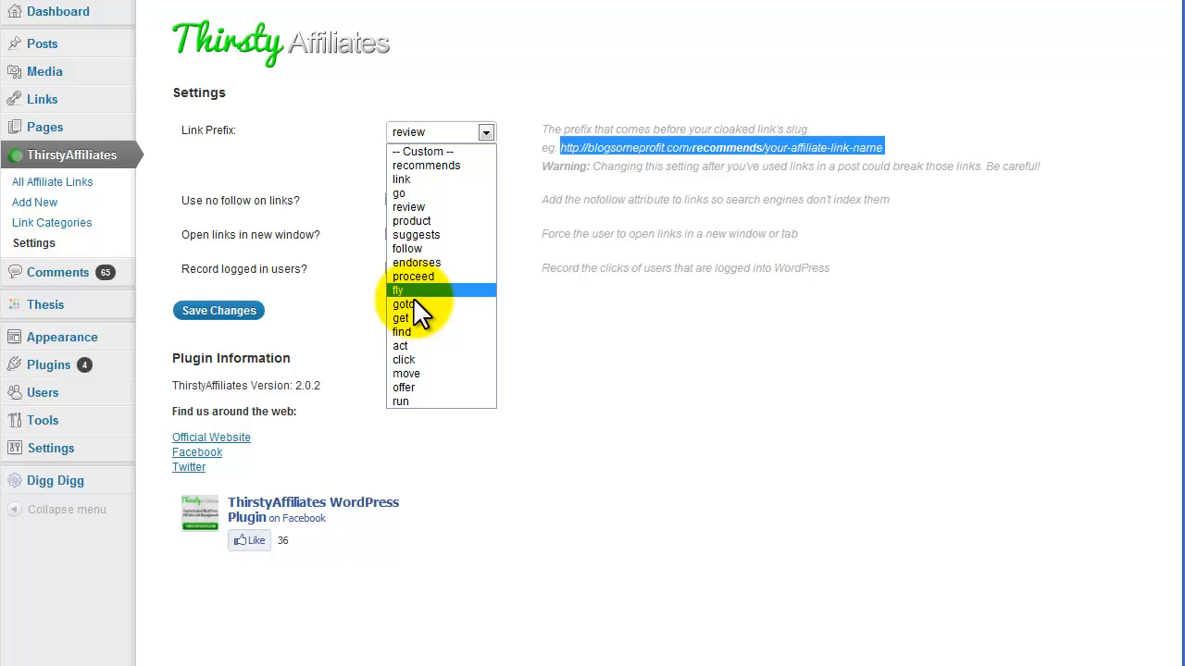
pyautogui.moveTo(440, 150)
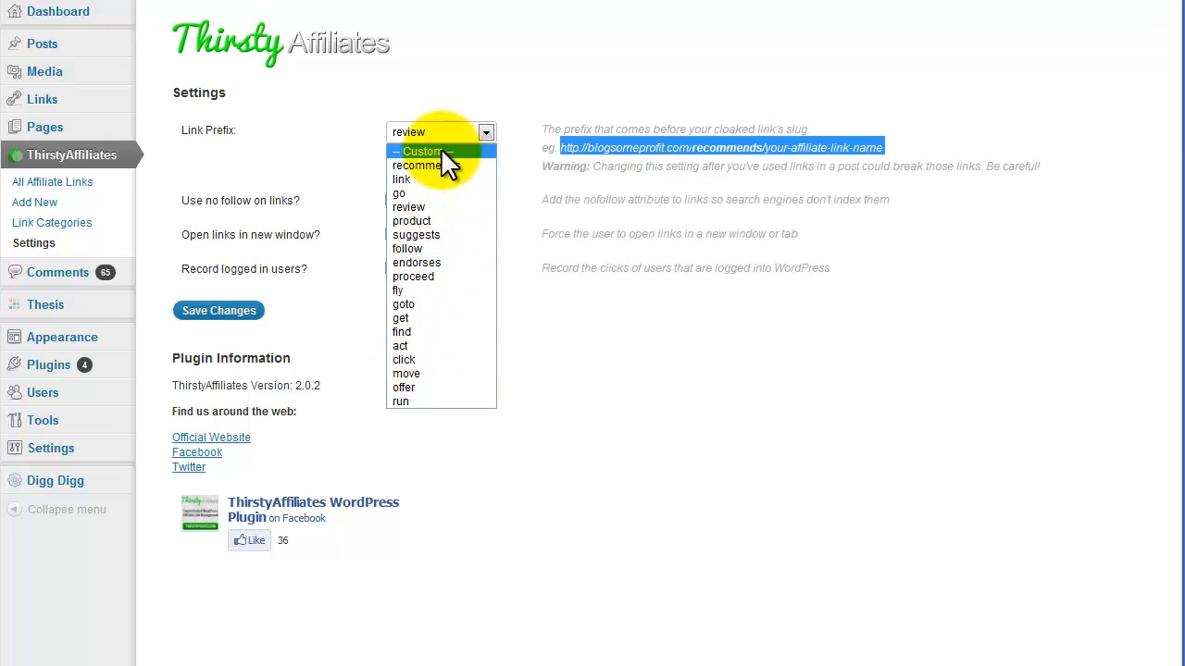
pyautogui.click(416, 151)
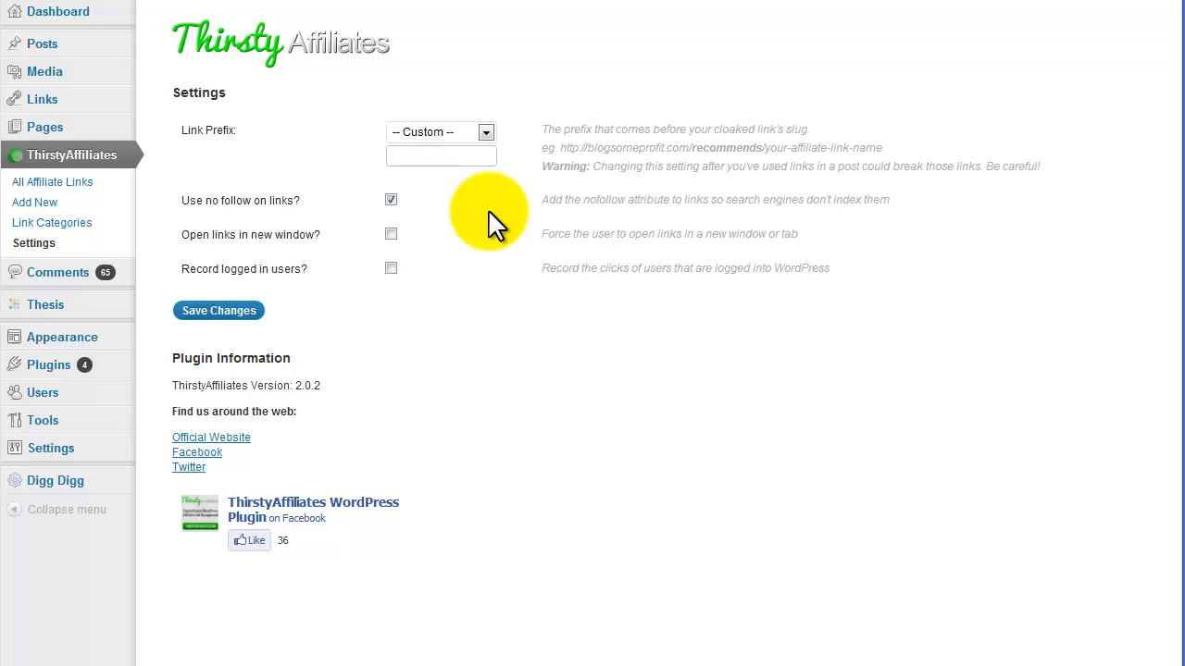
pyautogui.click(441, 155)
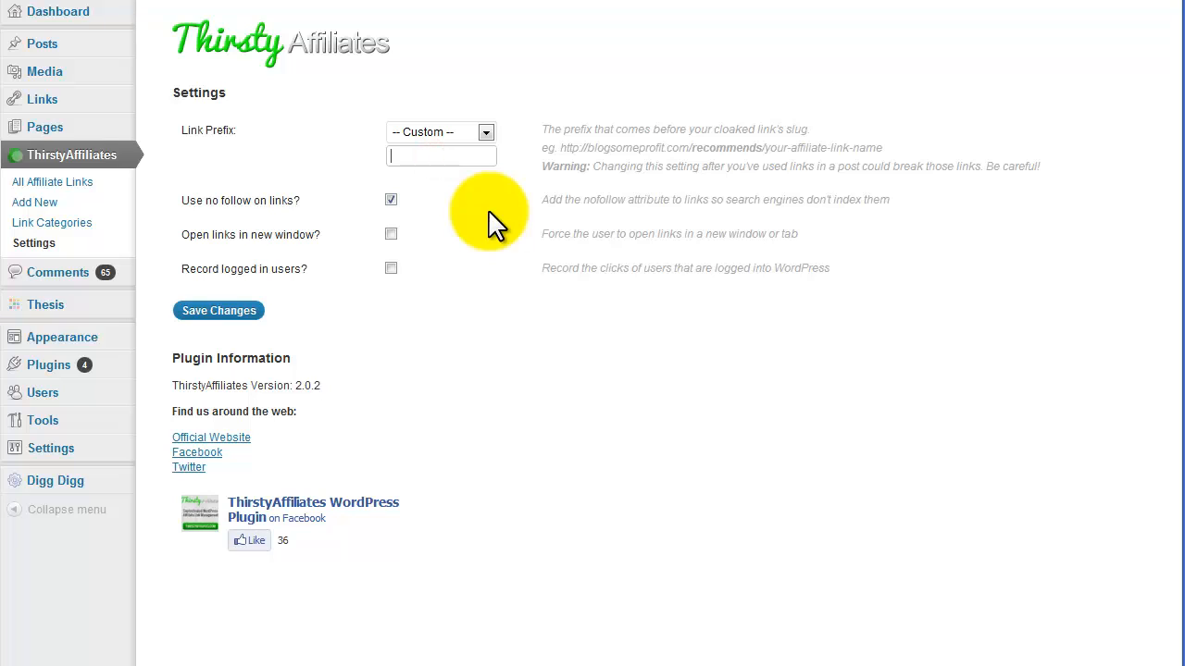
pyautogui.write('Reviews')
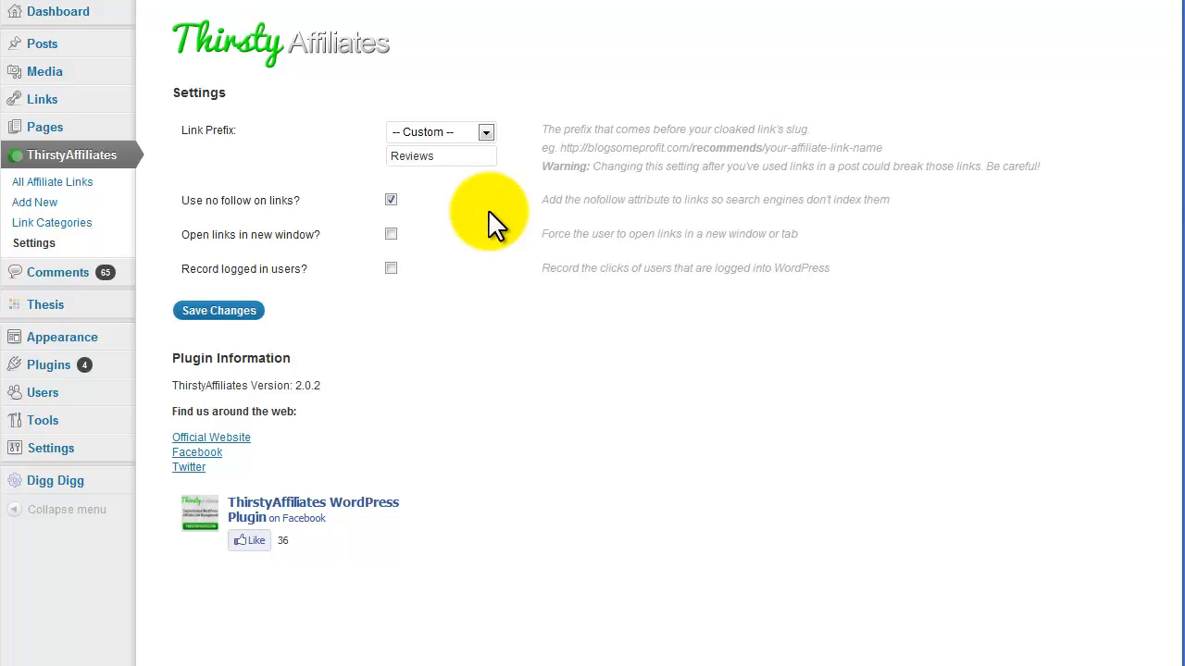
pyautogui.moveTo(486, 139)
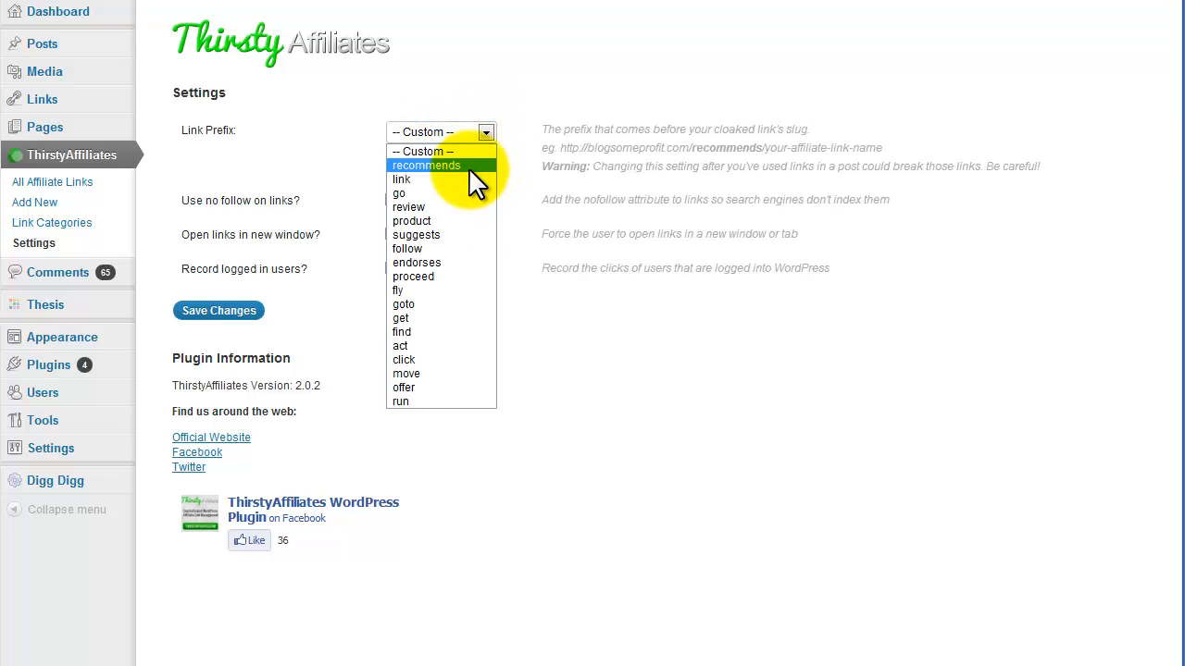
pyautogui.click(426, 164)
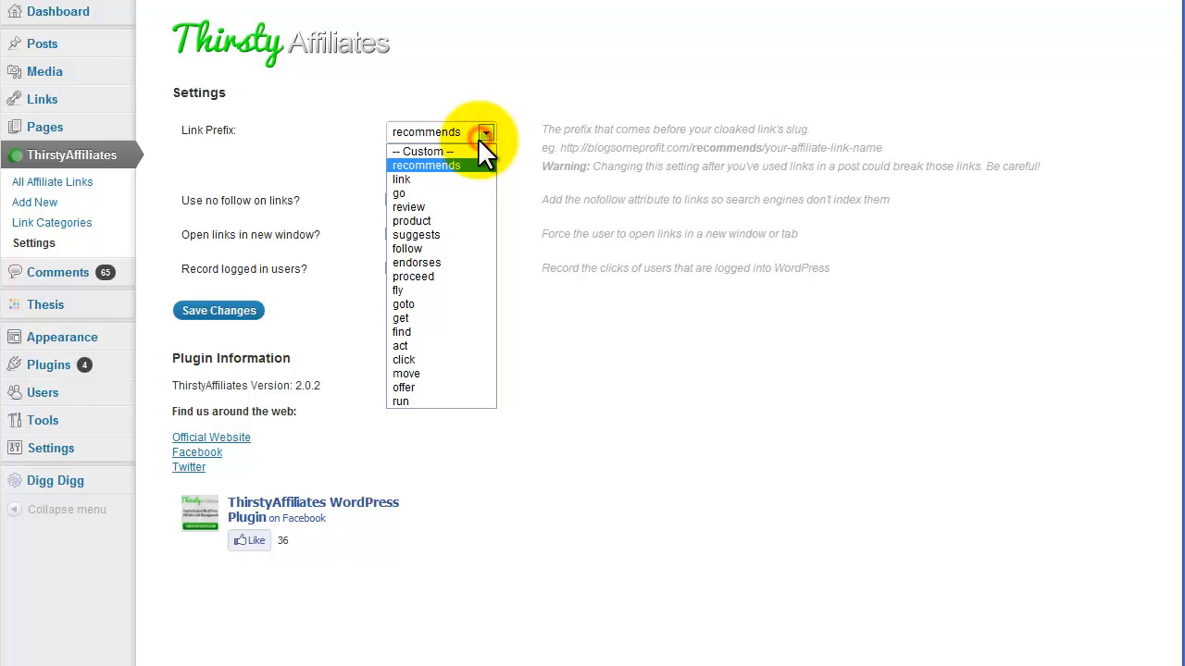
pyautogui.click(402, 178)
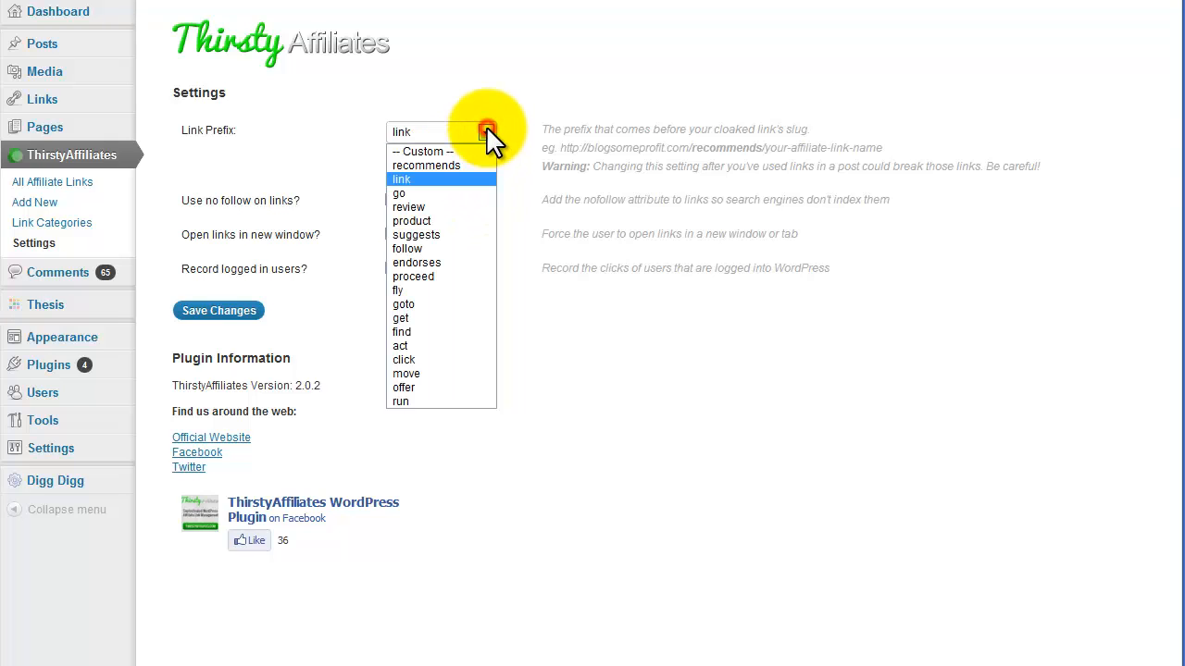
pyautogui.moveTo(426, 164)
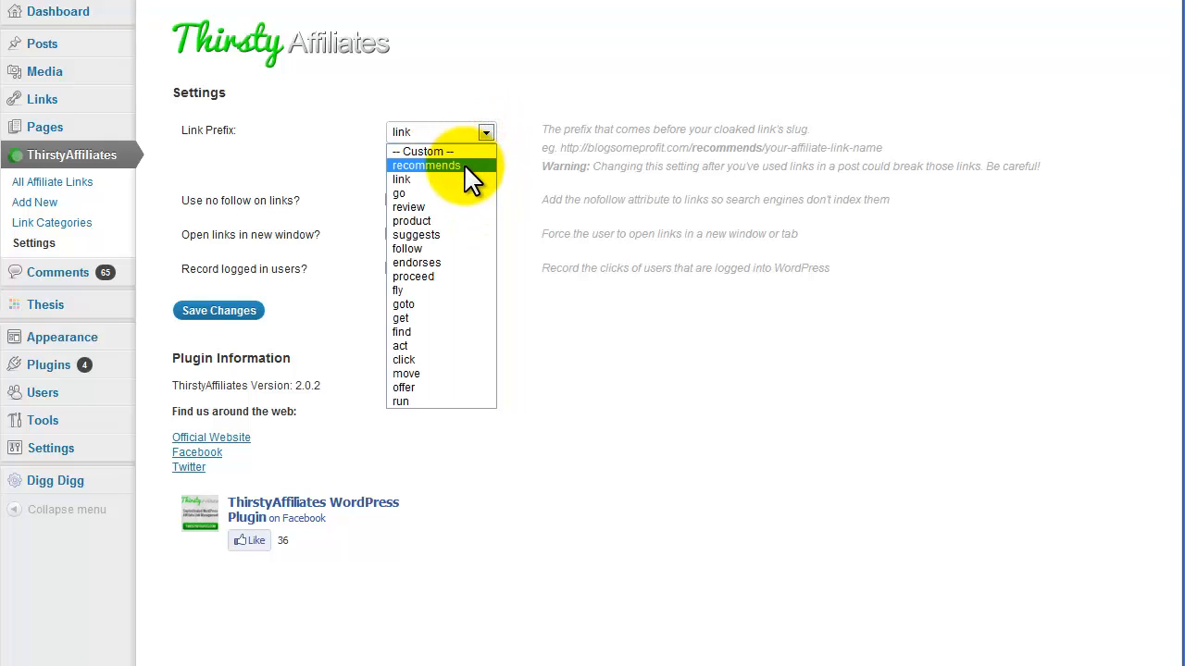
pyautogui.click(409, 207)
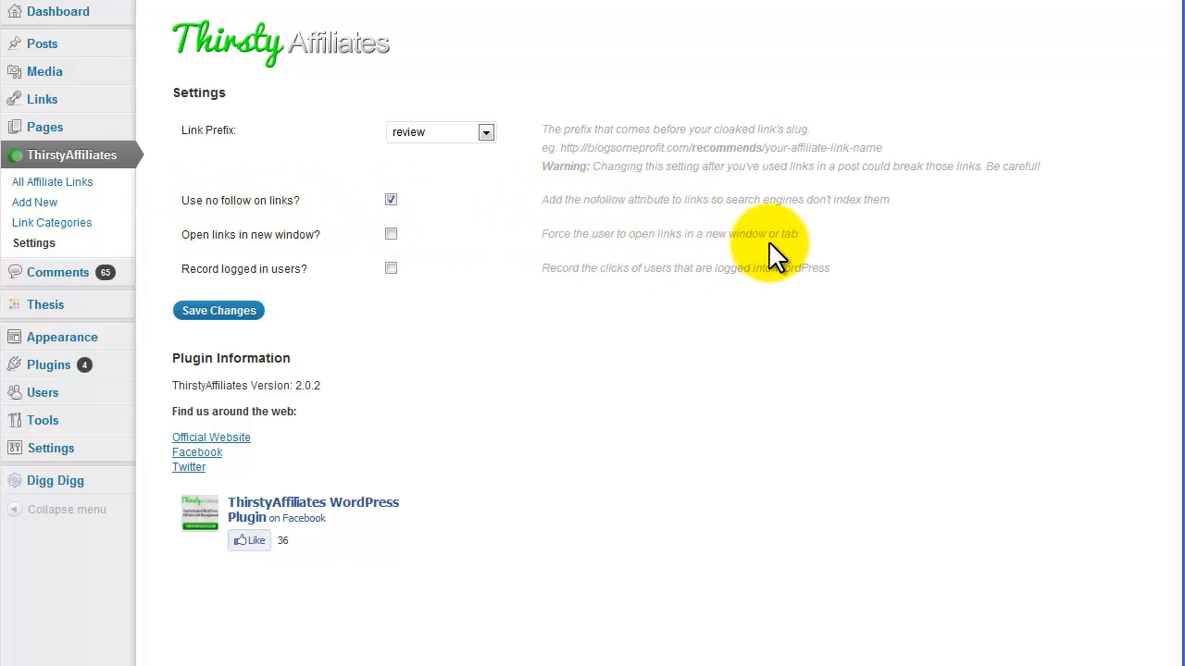
pyautogui.moveTo(768, 231)
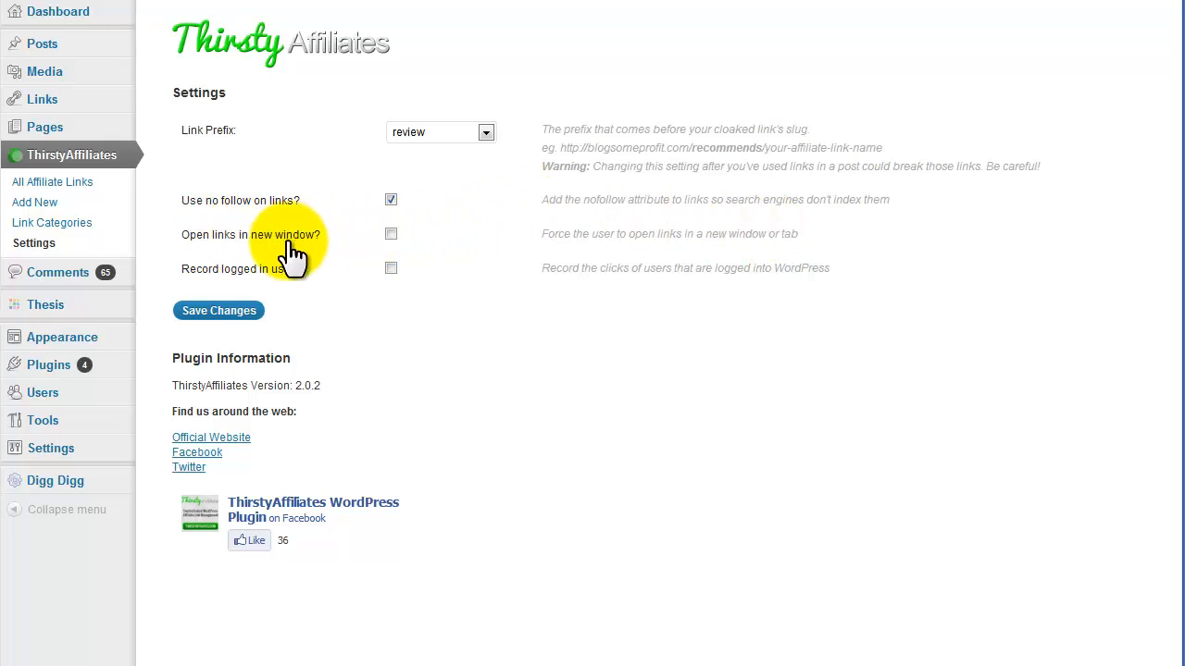
pyautogui.moveTo(236, 282)
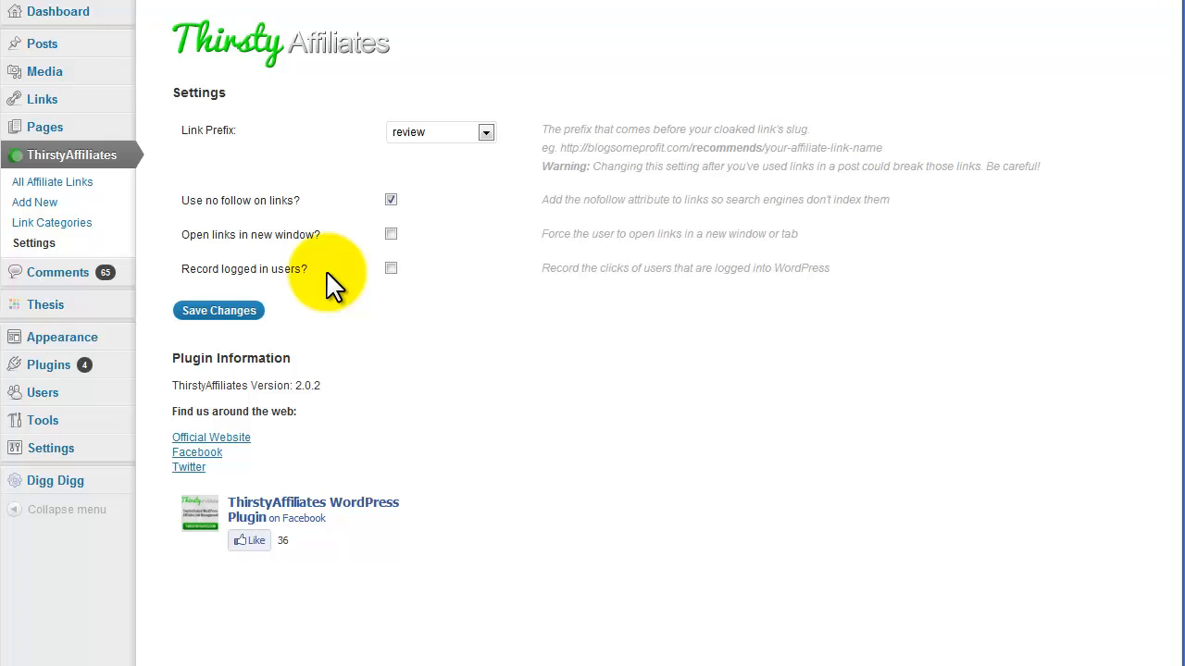
pyautogui.moveTo(504, 255)
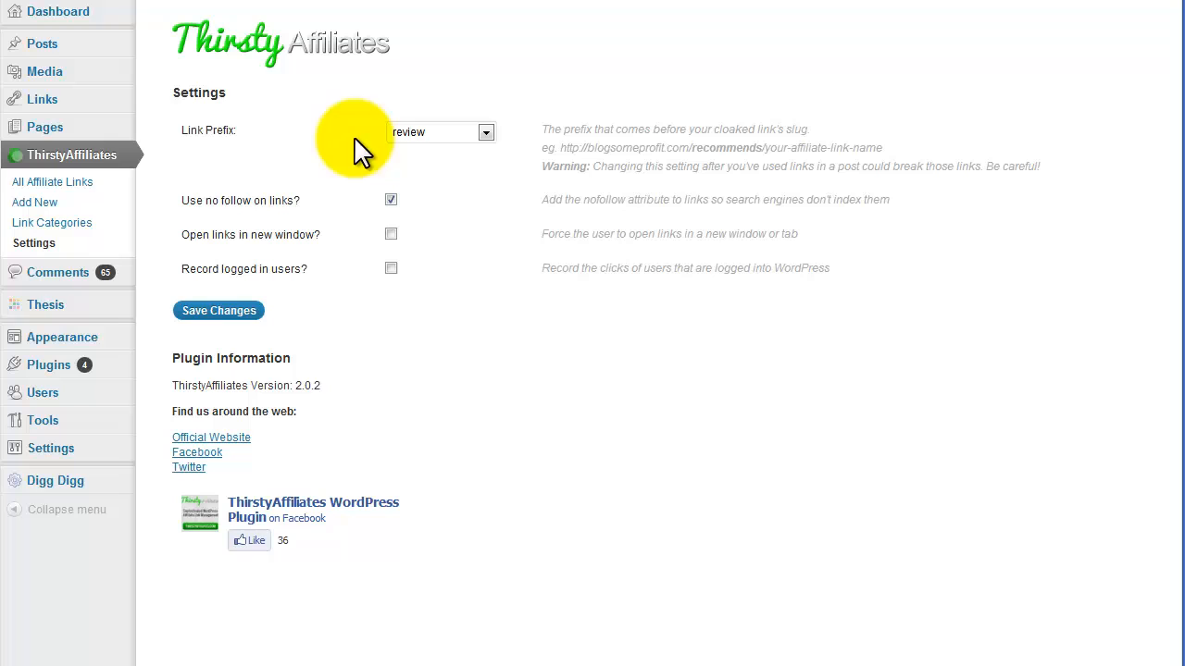
pyautogui.moveTo(319, 199)
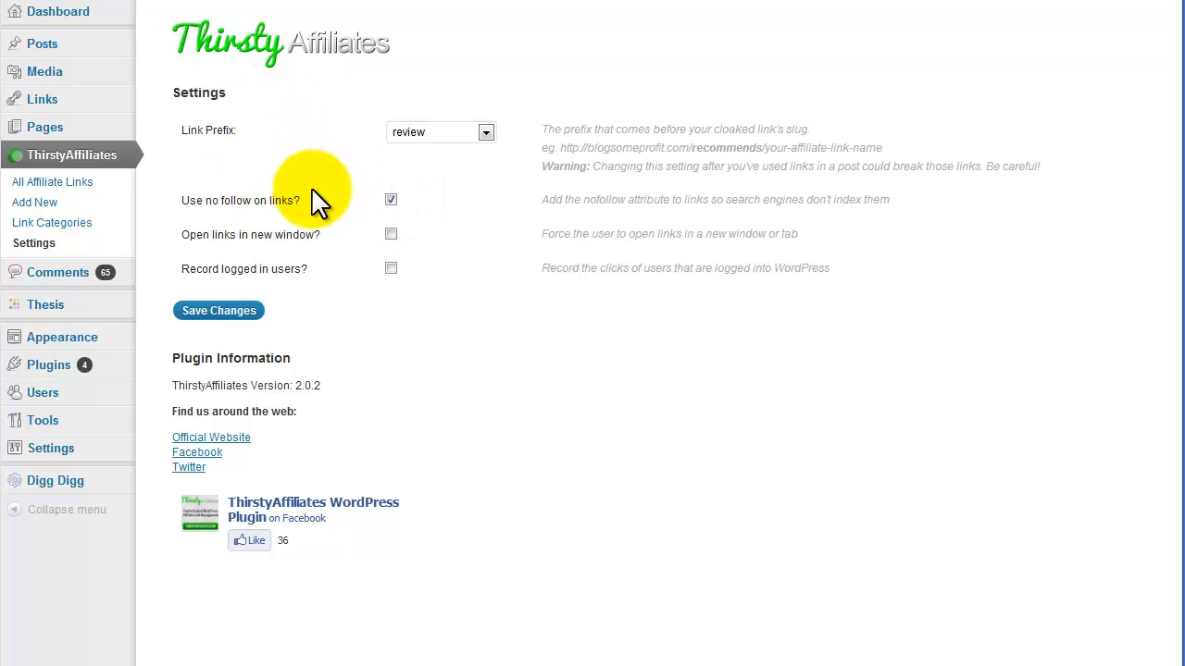
pyautogui.moveTo(143, 222)
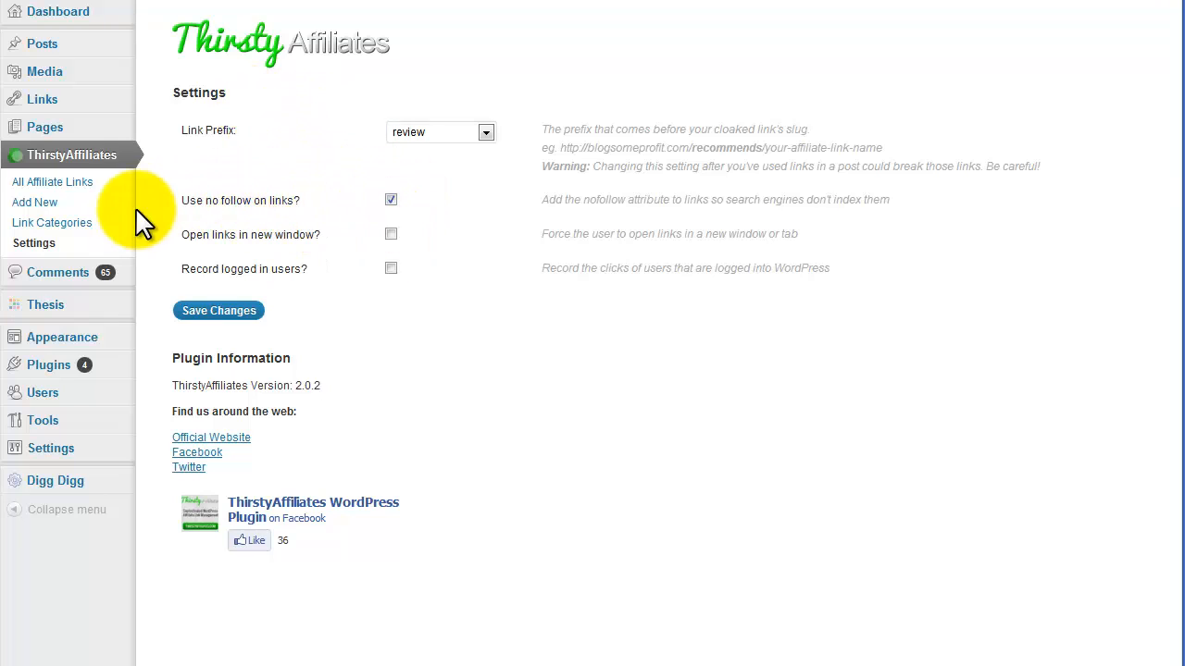
# Return to the All Affiliate Links list, leaving the settings unchanged.
pyautogui.click(52, 182)
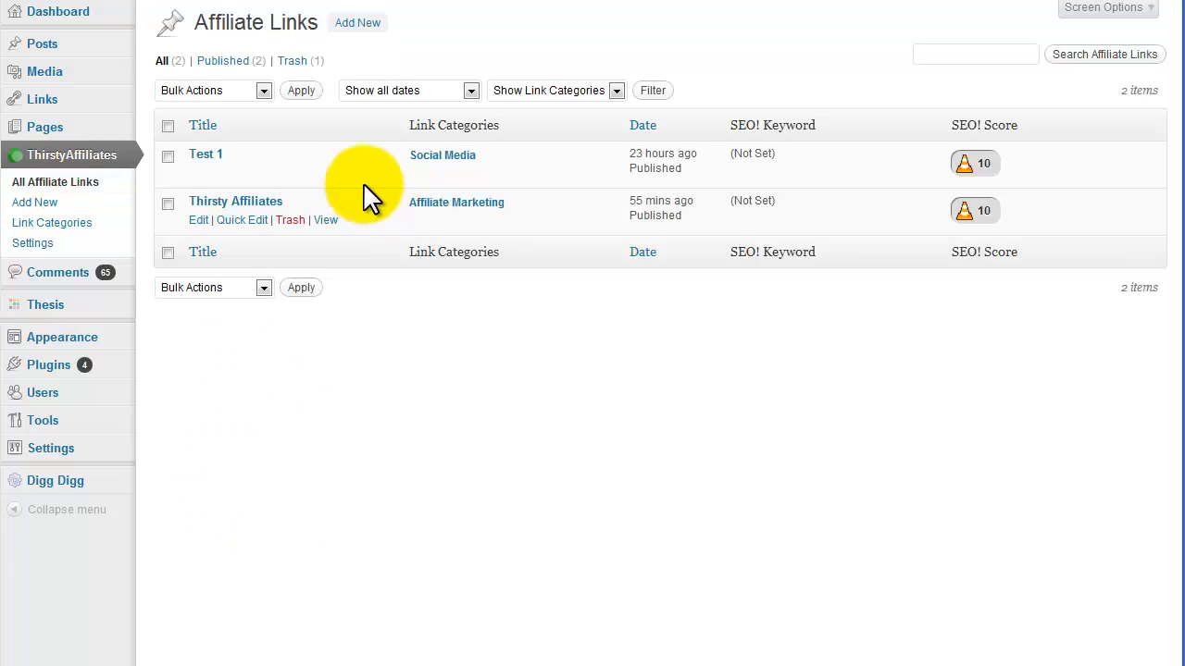
pyautogui.moveTo(472, 148)
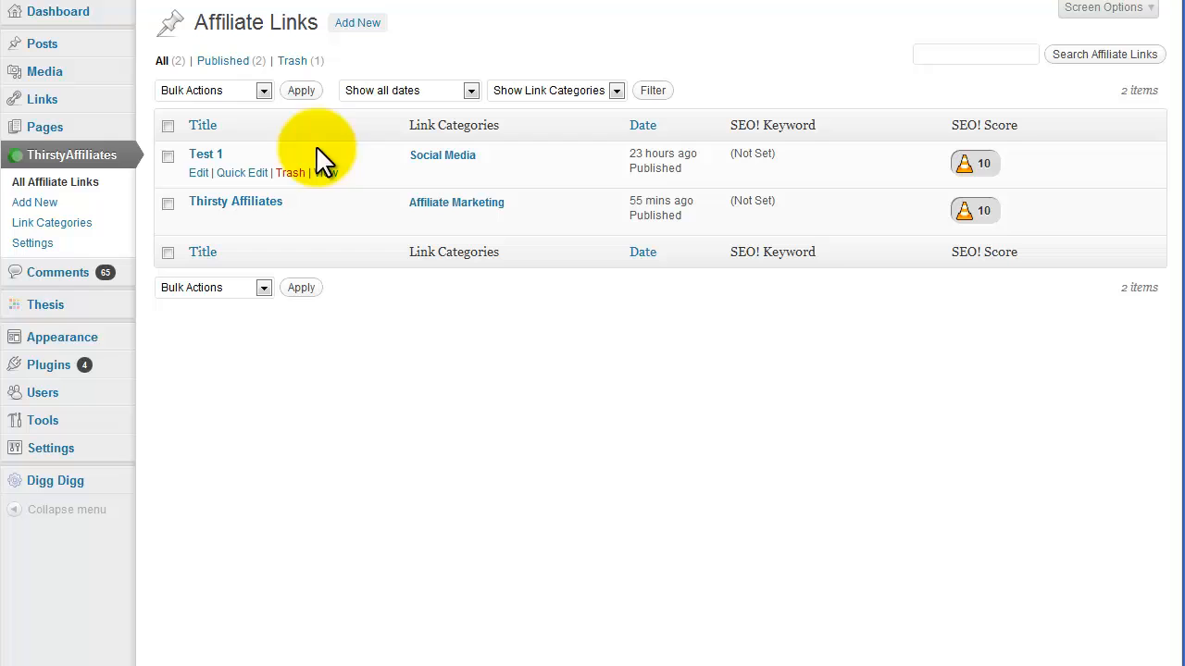
pyautogui.moveTo(264, 162)
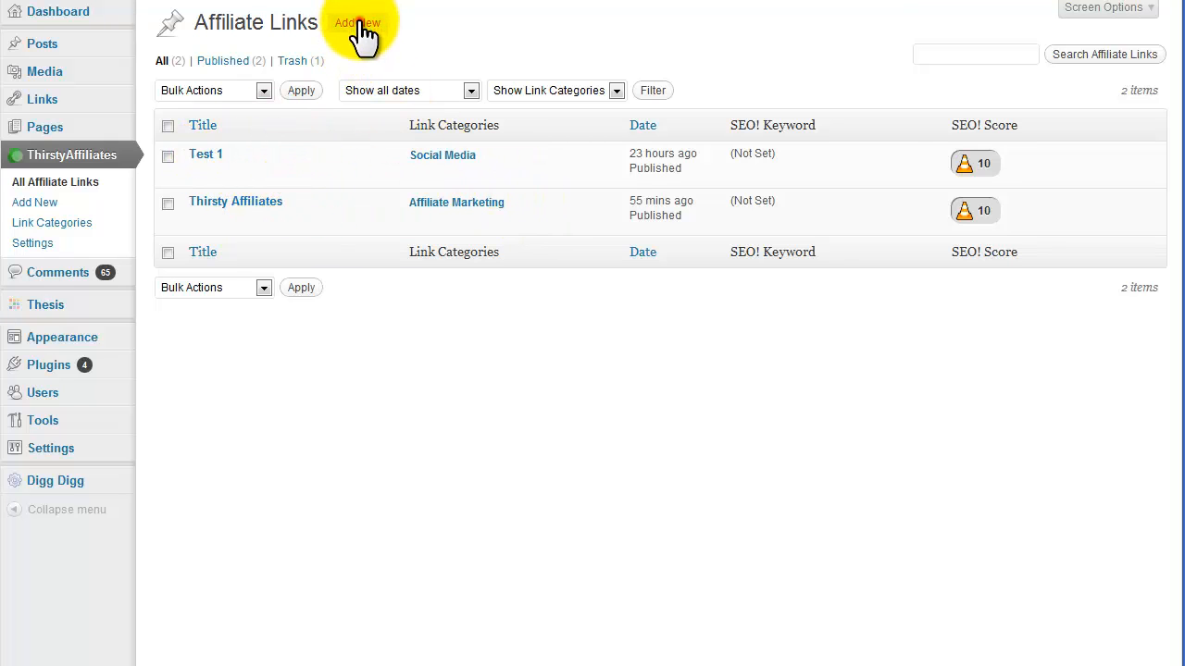
# Start a new affiliate link with an empty name and destination form.
pyautogui.click(357, 23)
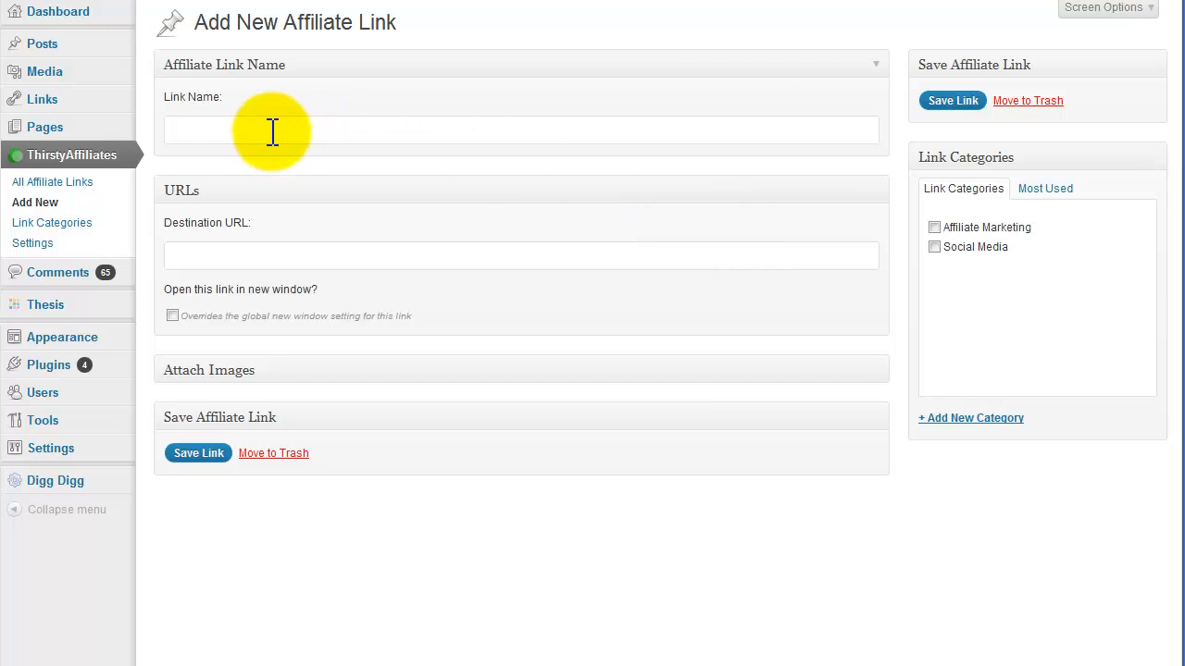
pyautogui.write('Organic Soap')
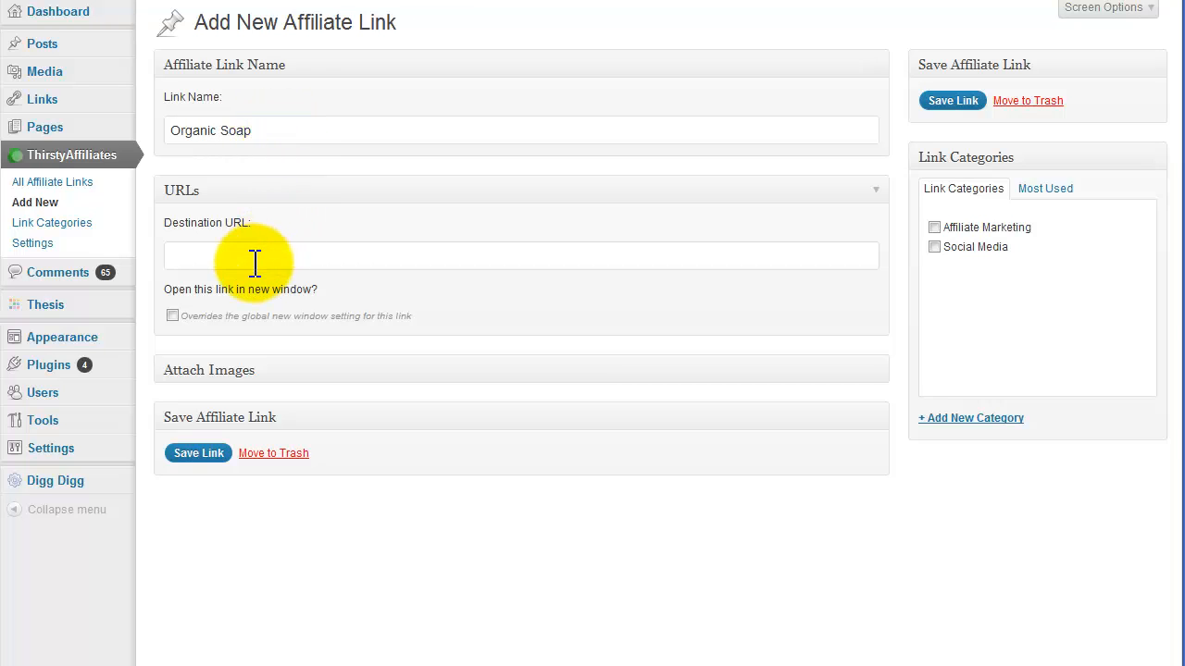
pyautogui.write('www.google.com')
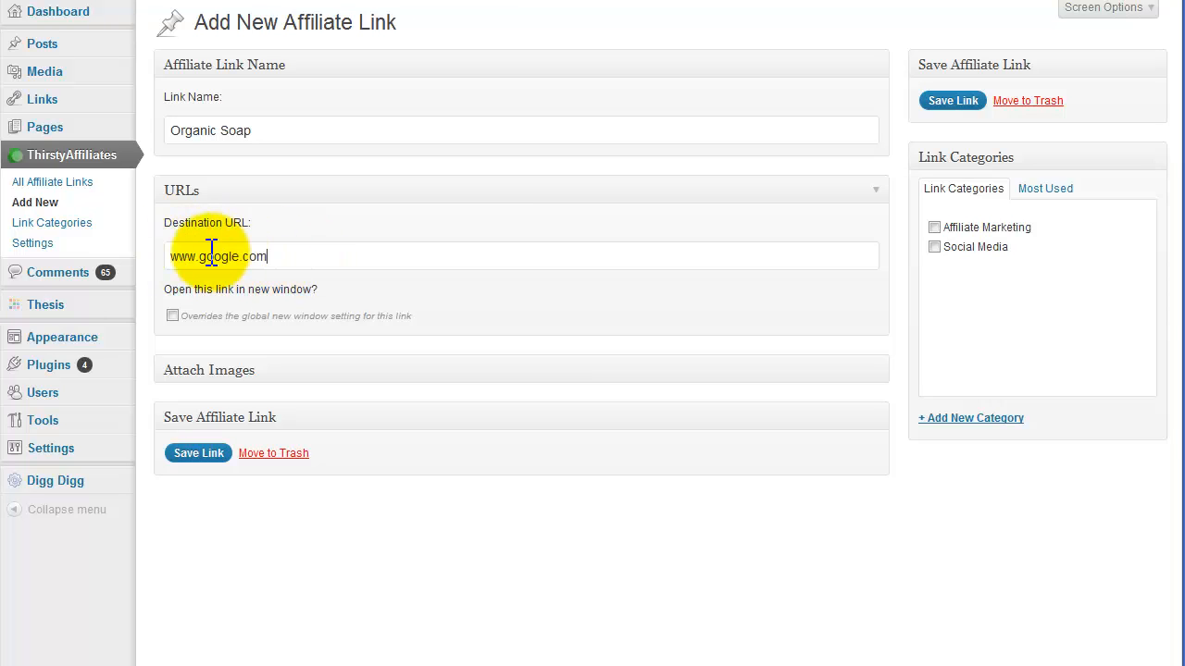
pyautogui.moveTo(282, 403)
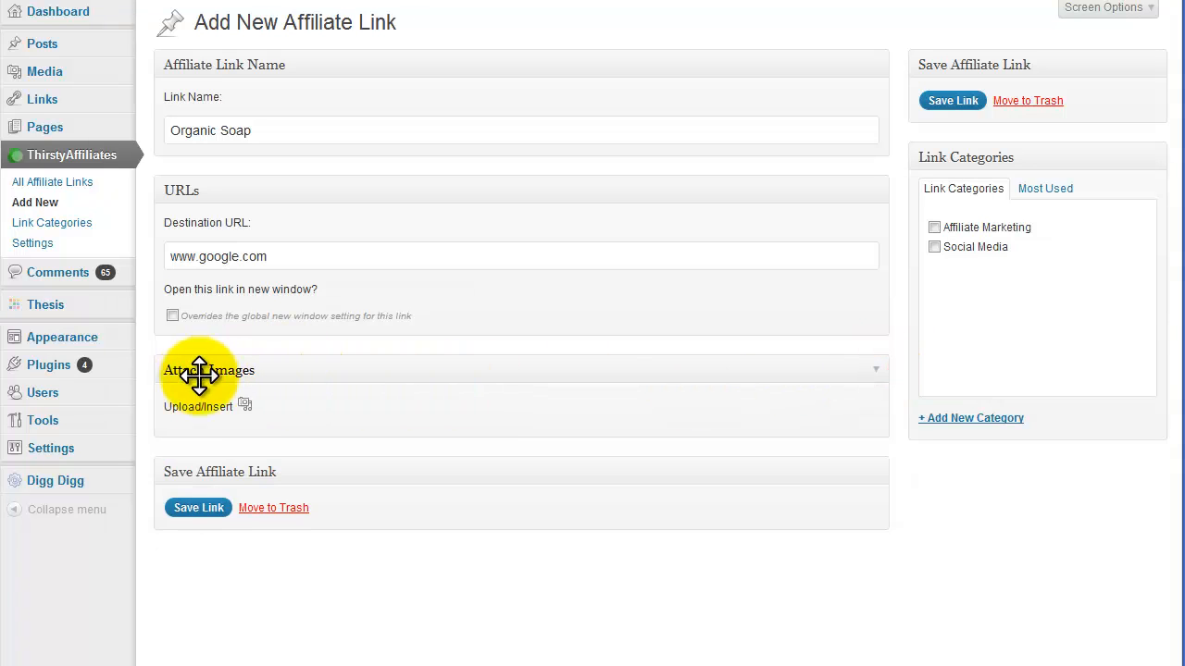
pyautogui.moveTo(245, 405)
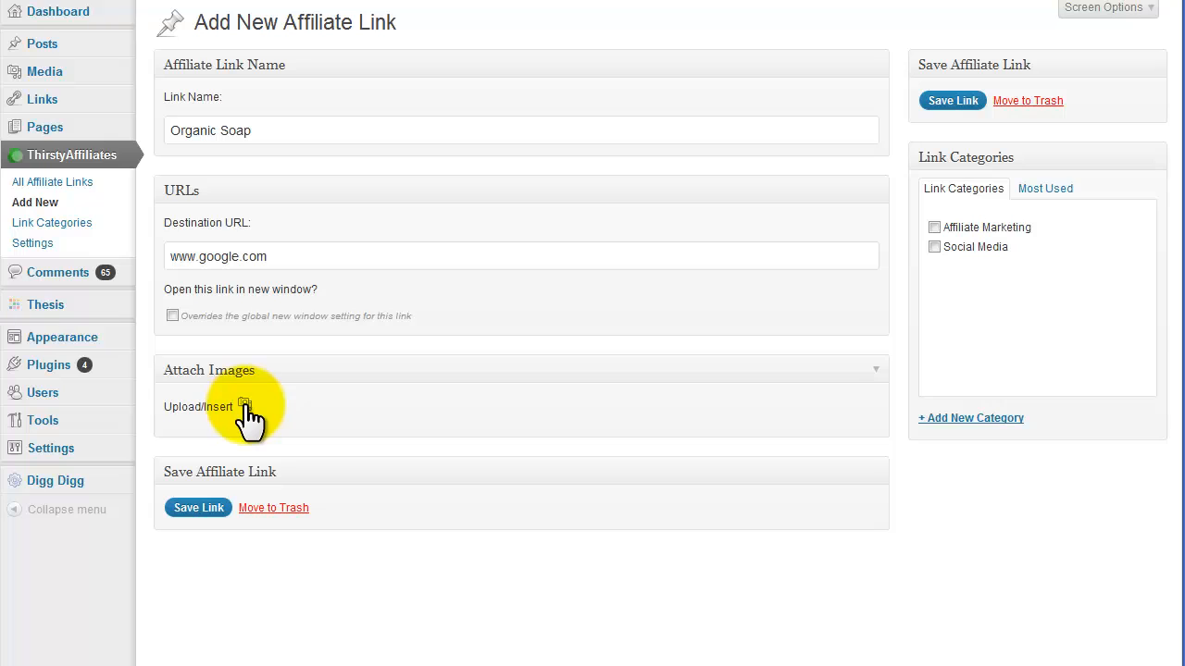
pyautogui.moveTo(426, 398)
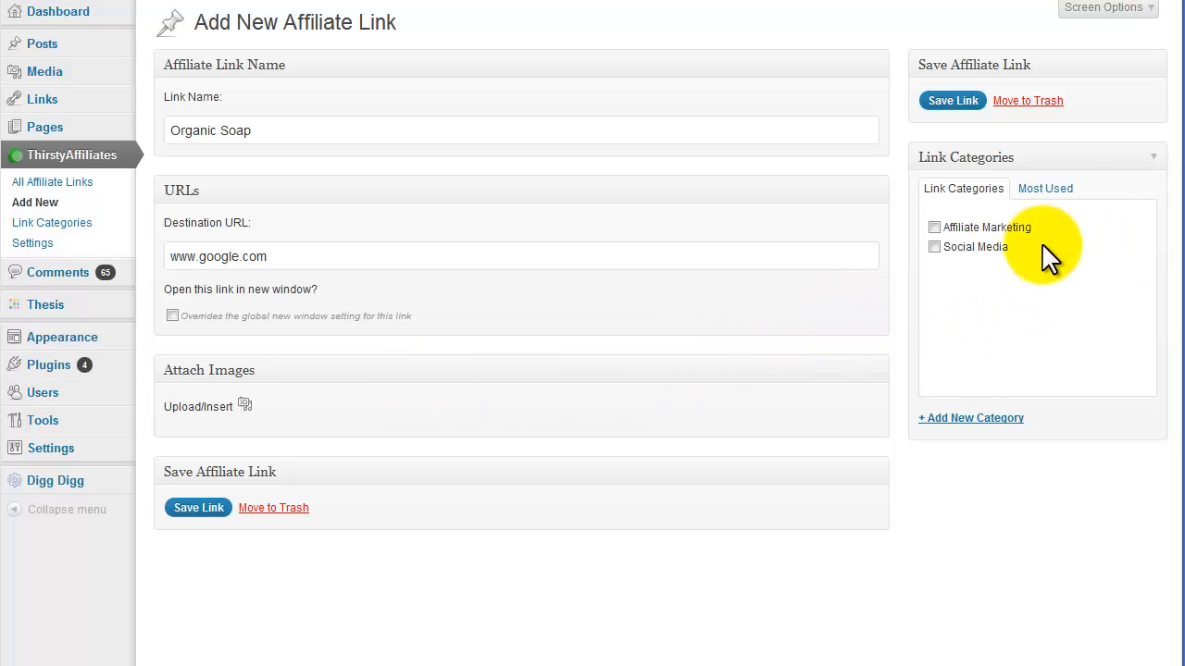
pyautogui.click(933, 227)
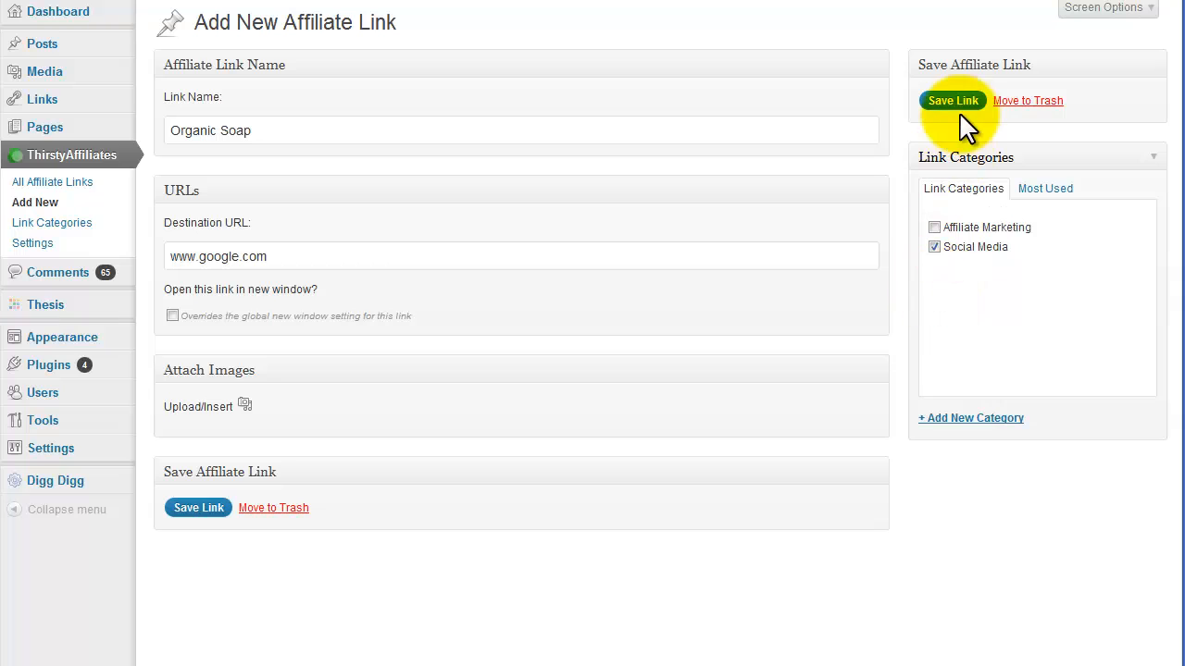
pyautogui.moveTo(736, 227)
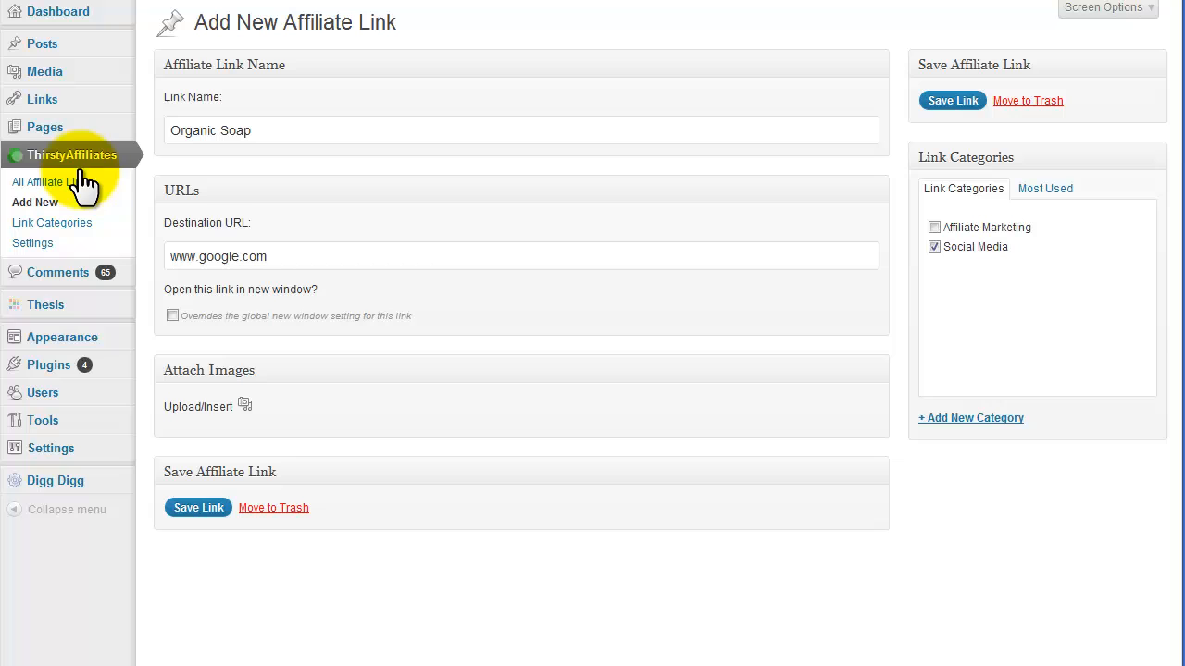
pyautogui.moveTo(39, 44)
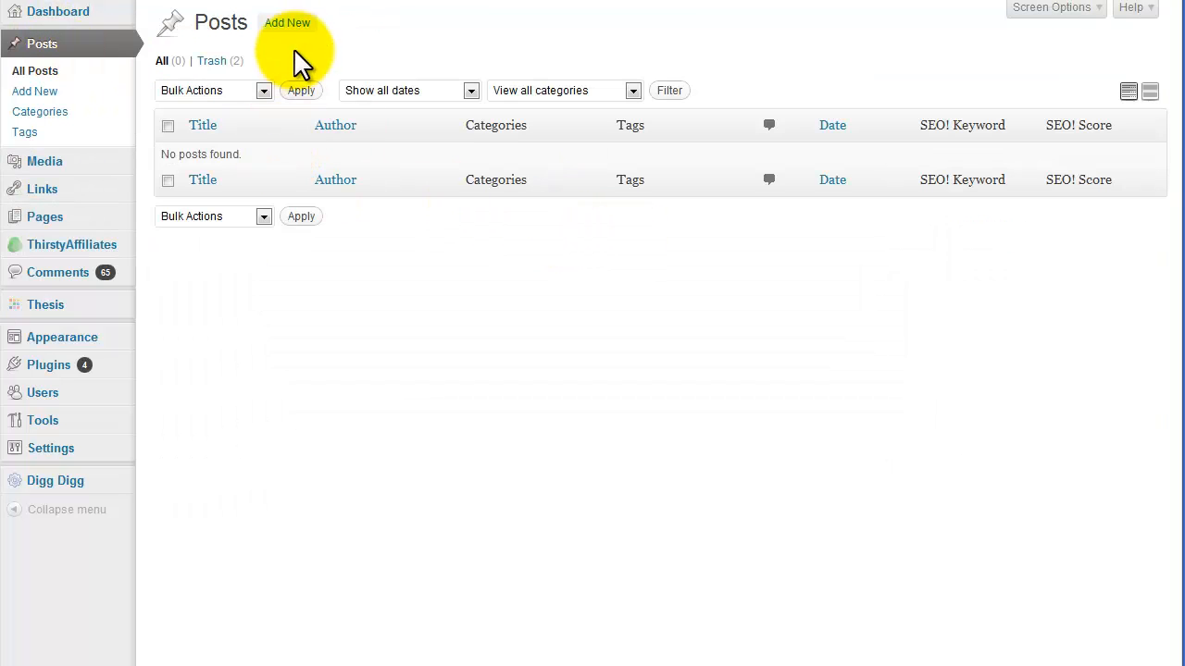
# Create a new post titled 'Headline here' with body text 'Text here'.
pyautogui.click(287, 22)
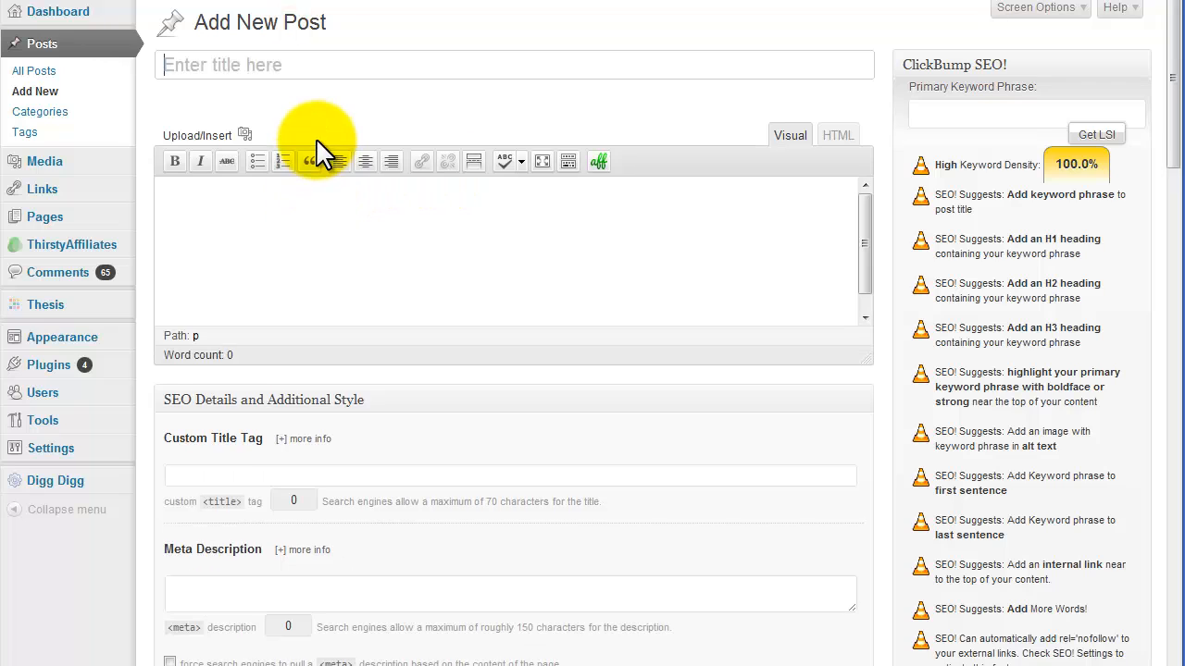
pyautogui.write('Headline here')
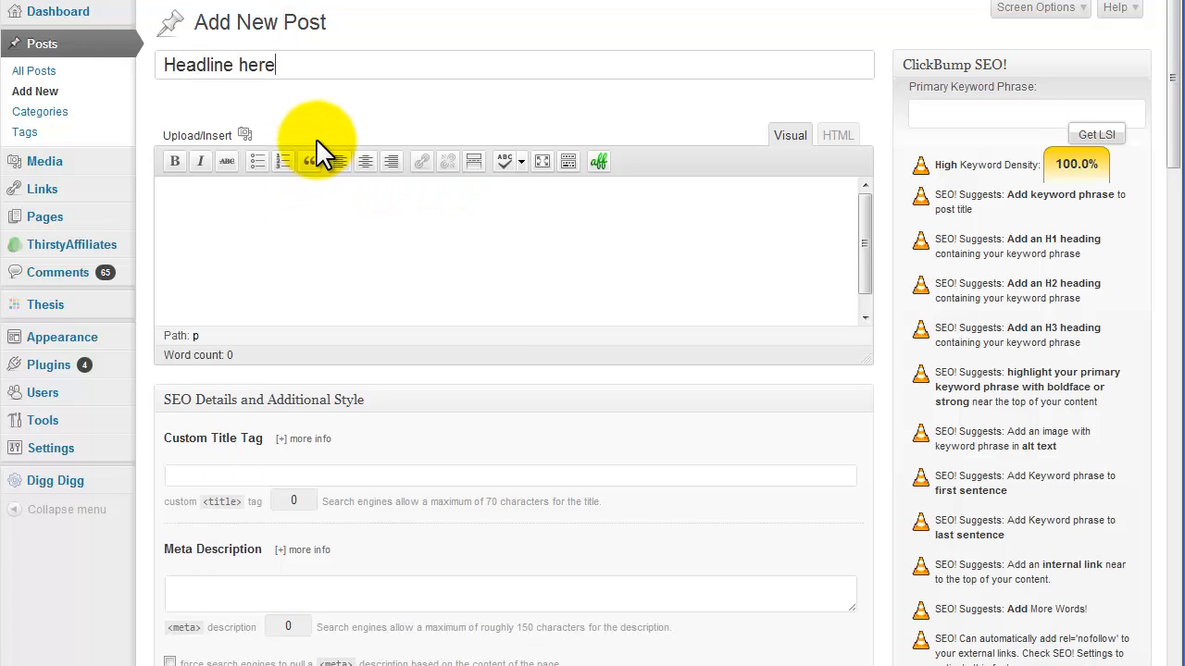
pyautogui.write('Text')
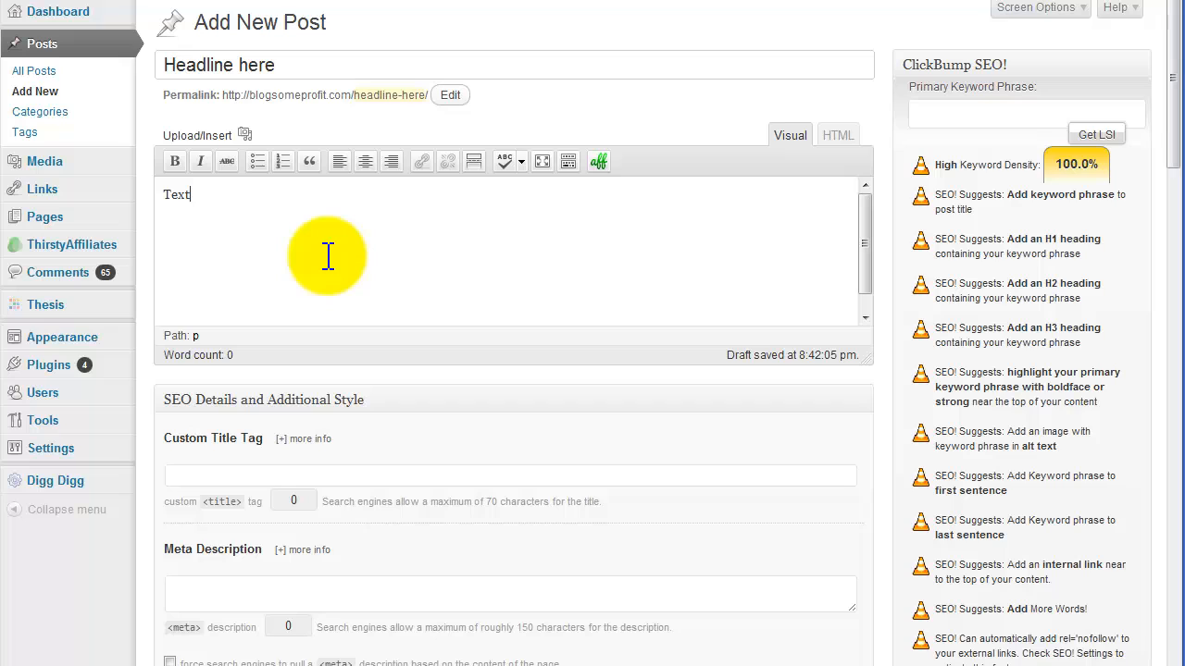
pyautogui.write('here')
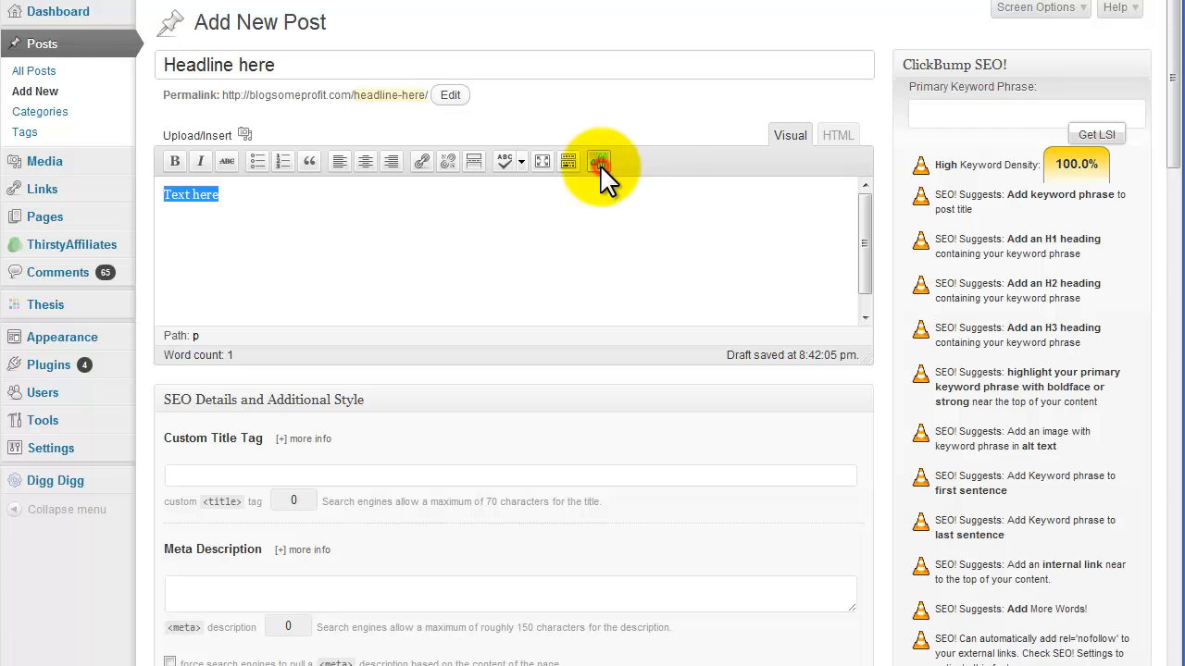
# Bring up the Add an Affiliate Link picker listing the Thirsty Affiliates and Test 1 links.
pyautogui.click(600, 161)
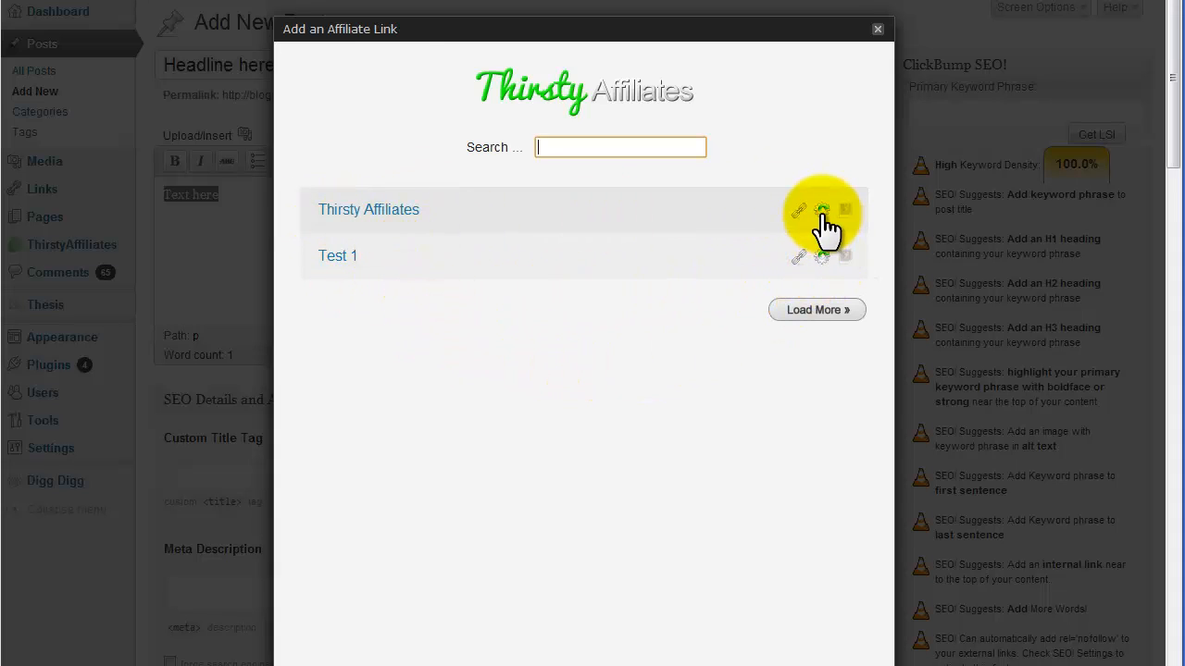
pyautogui.moveTo(798, 211)
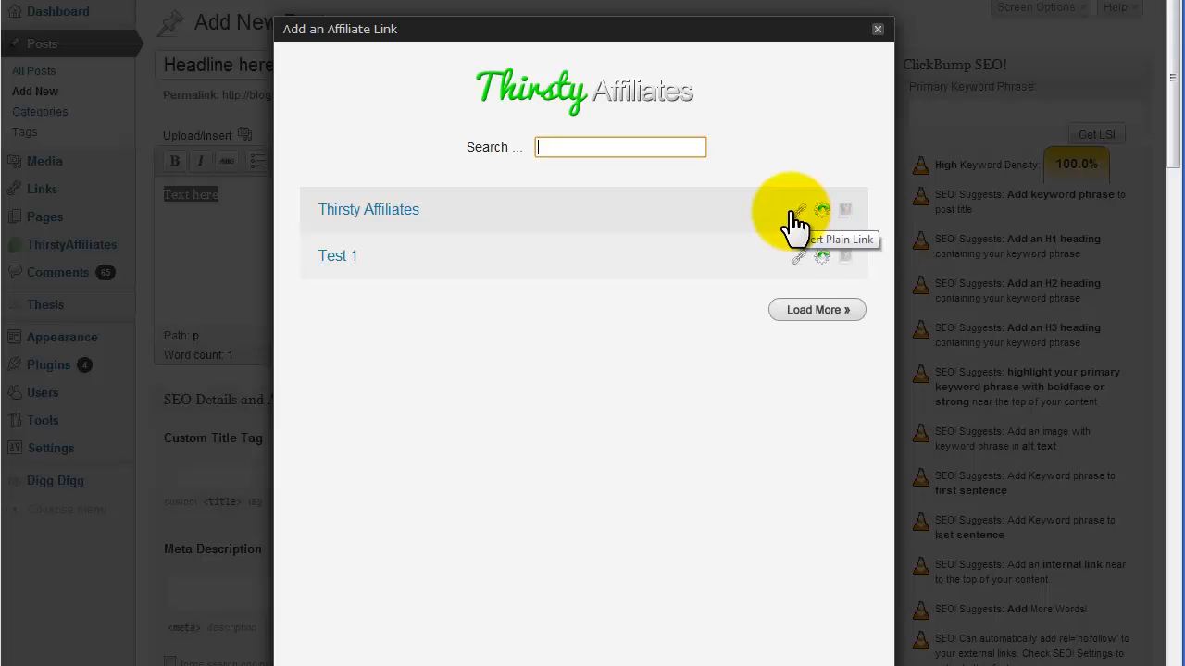
pyautogui.moveTo(844, 222)
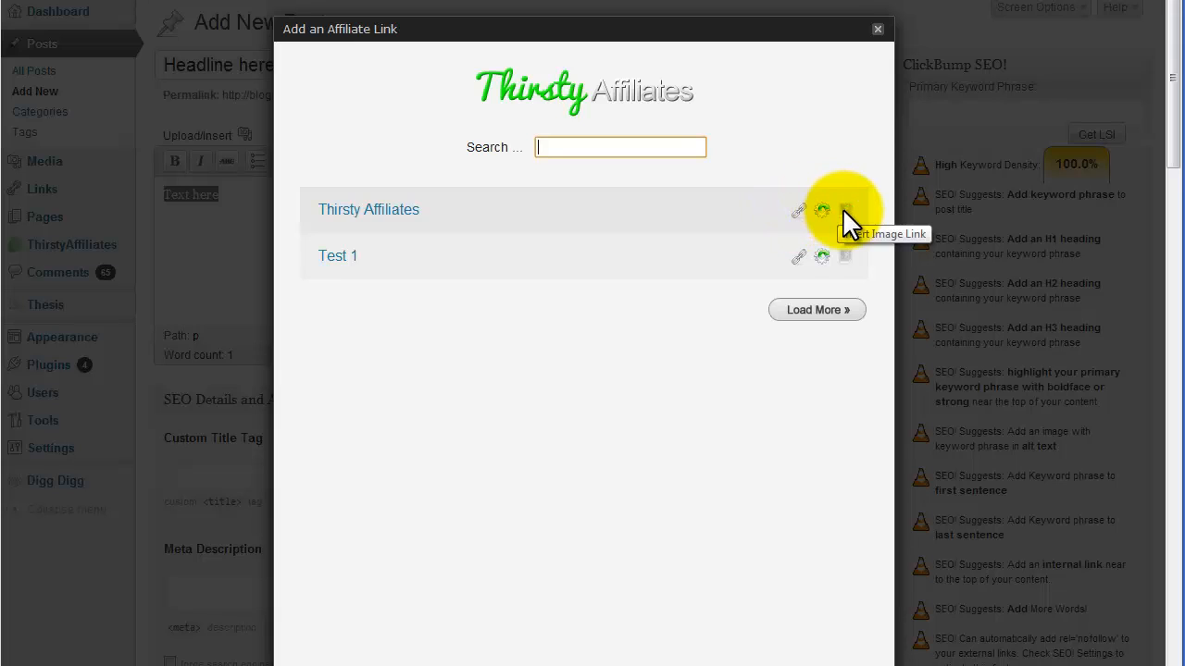